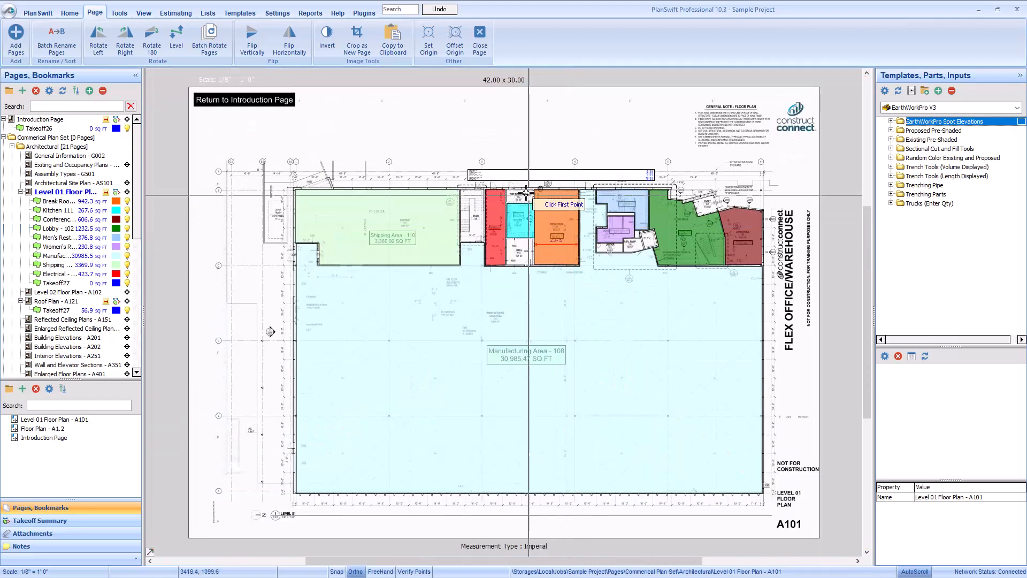
# - Drag a clip box around the orange room near the top of the Level 01 plan
pyautogui.moveTo(528, 193); pyautogui.dragTo(587, 270)
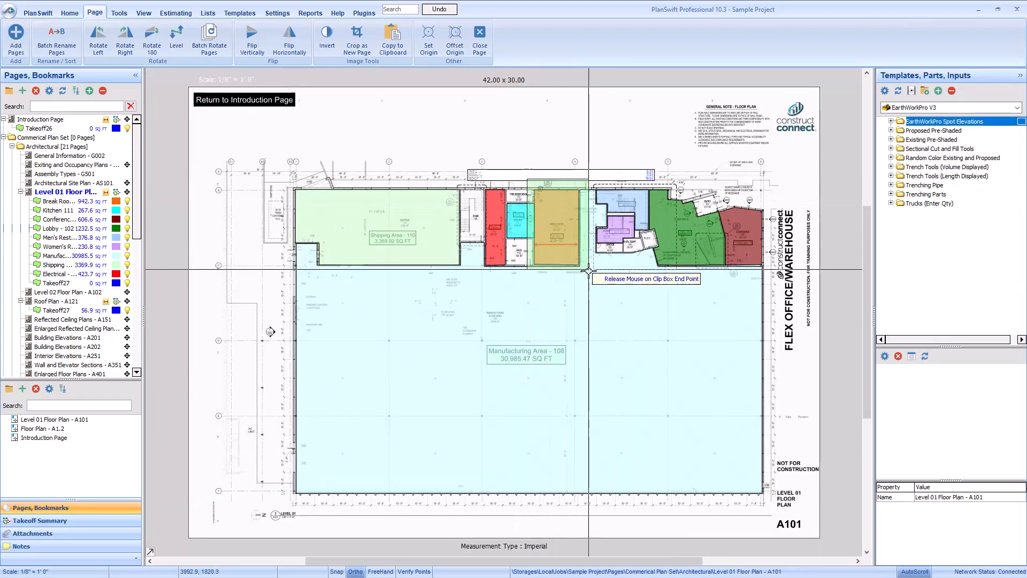